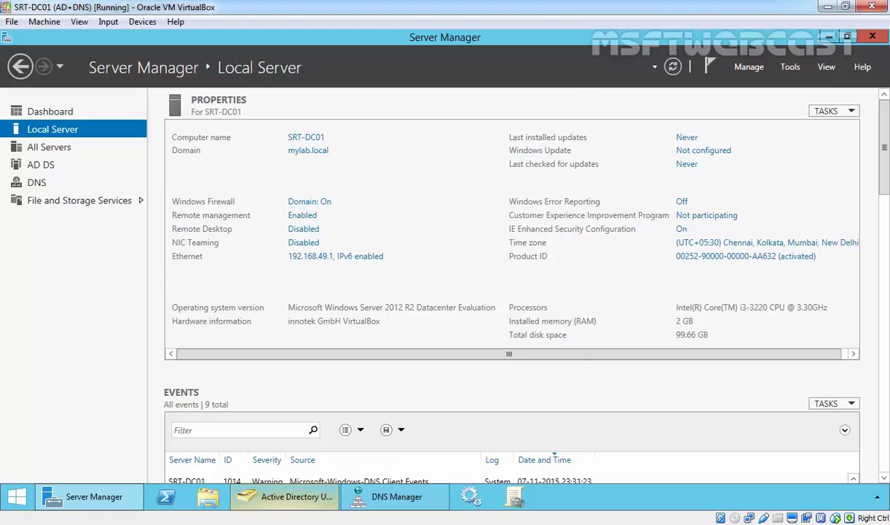
List the mylab.local domain controllers SRT-DC01 and SRT-DC02, then return to DNS Manager
left_click(293, 496)
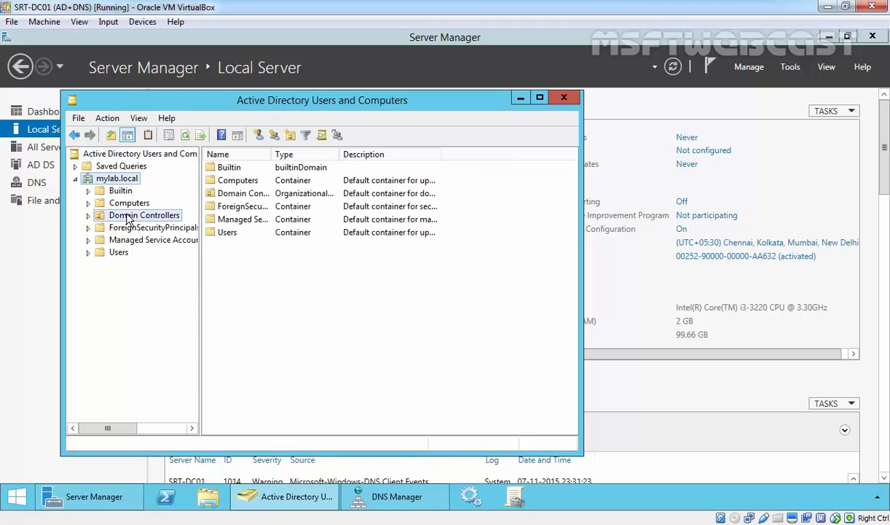
left_click(143, 215)
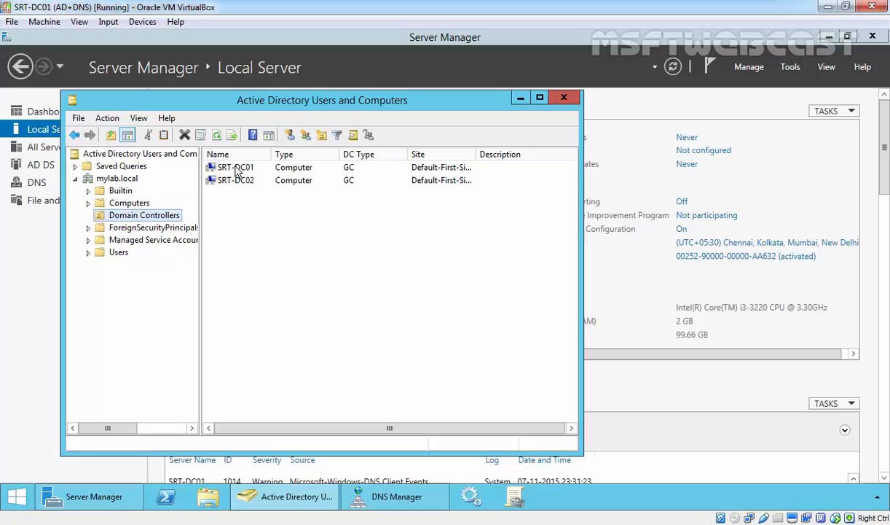
left_click(236, 180)
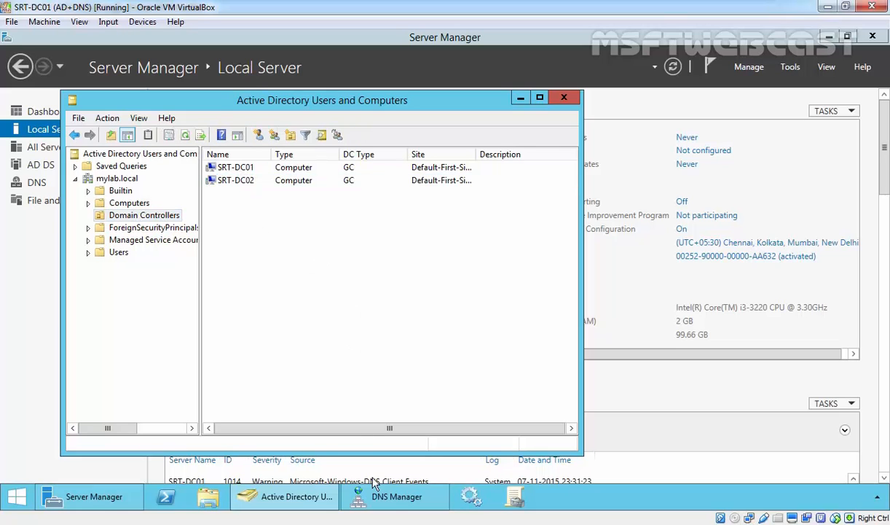
left_click(395, 495)
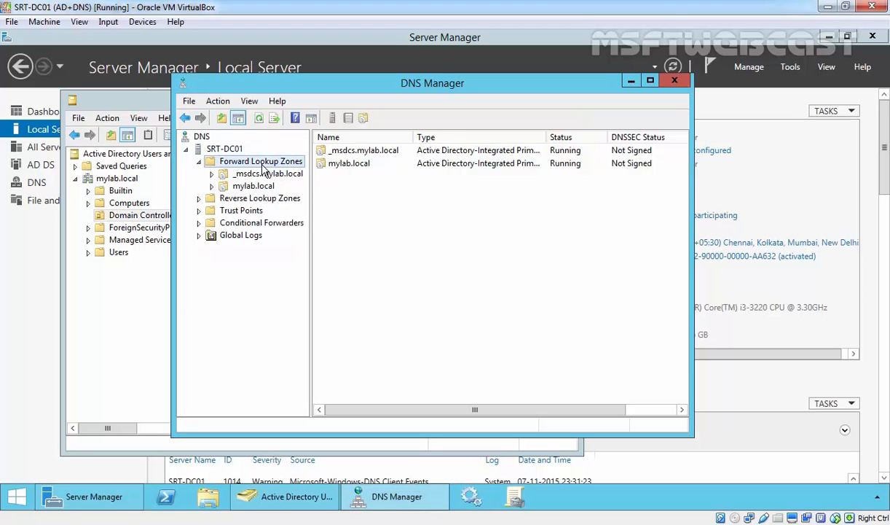
mouse_move(264, 186)
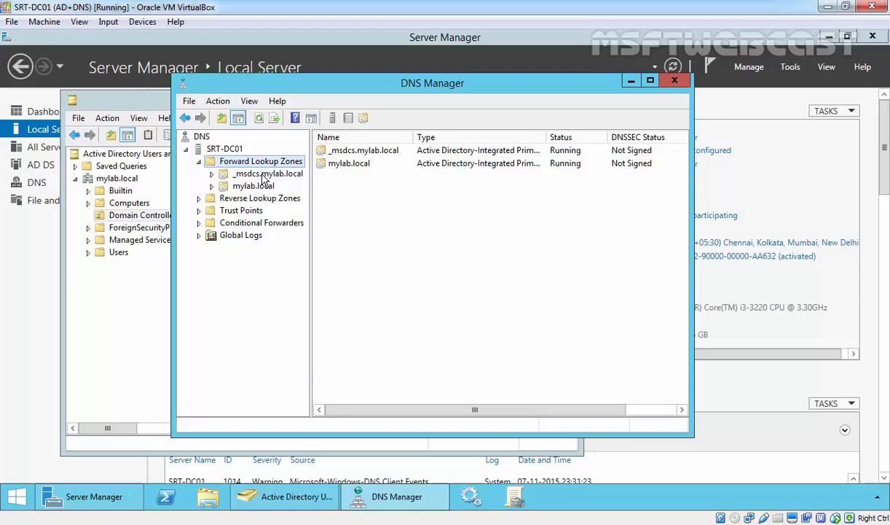
mouse_move(262, 181)
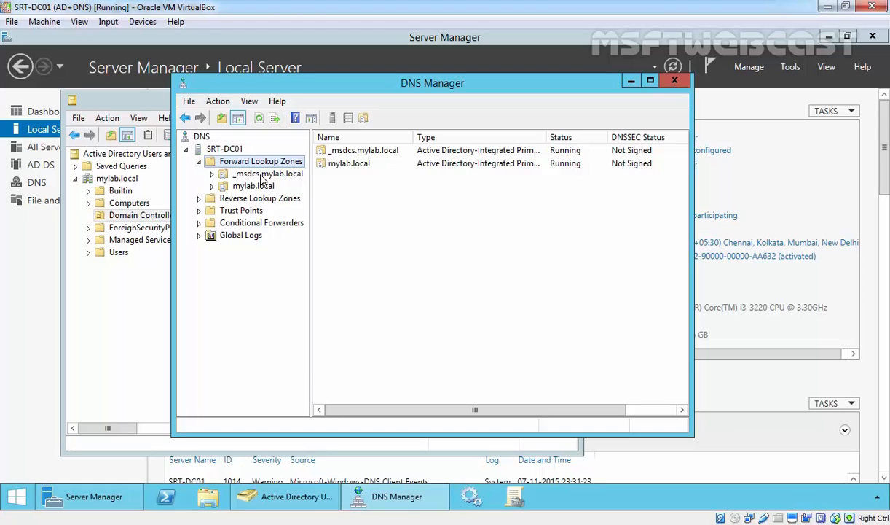
mouse_move(283, 198)
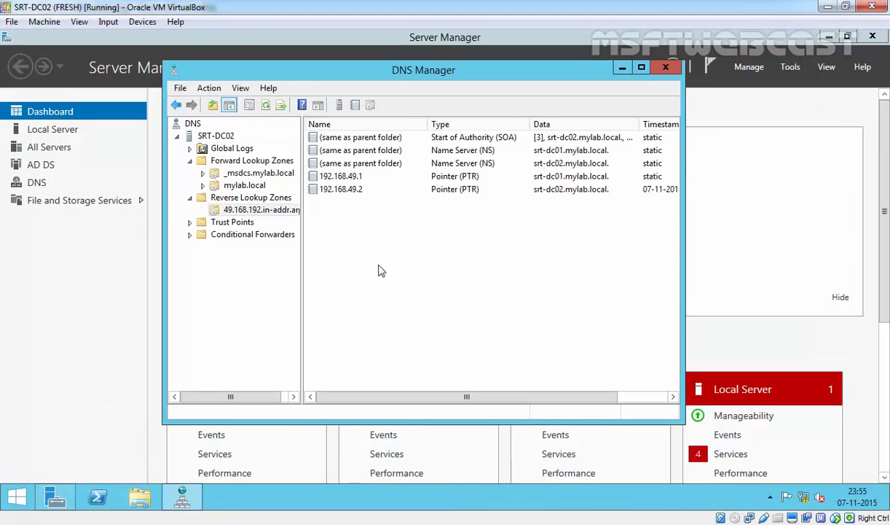
left_click(255, 172)
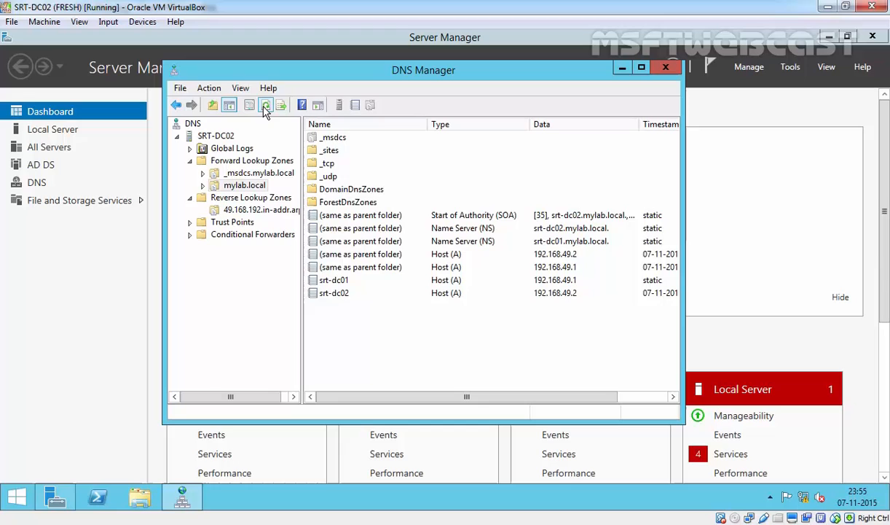
left_click(256, 172)
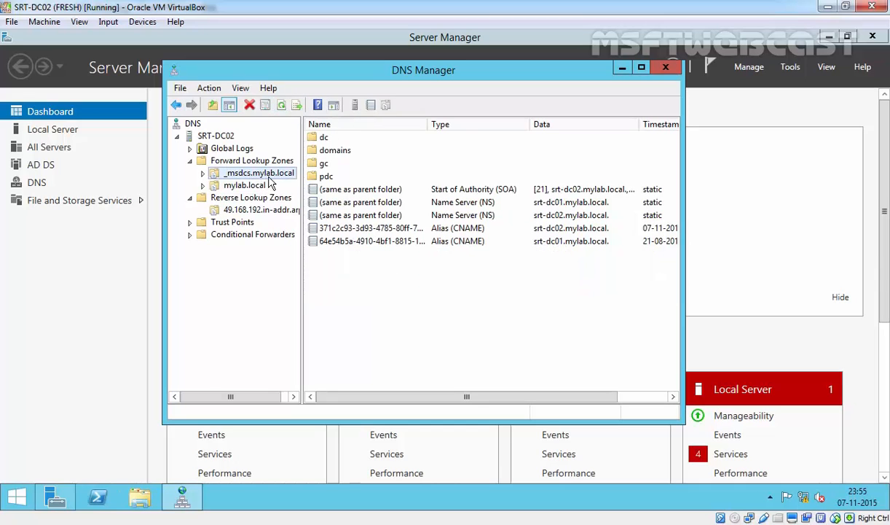
left_click(245, 183)
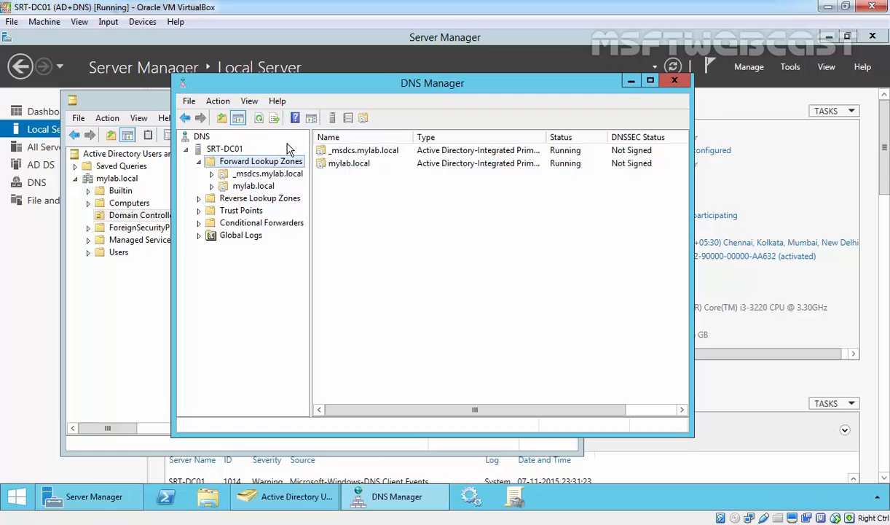
mouse_move(274, 173)
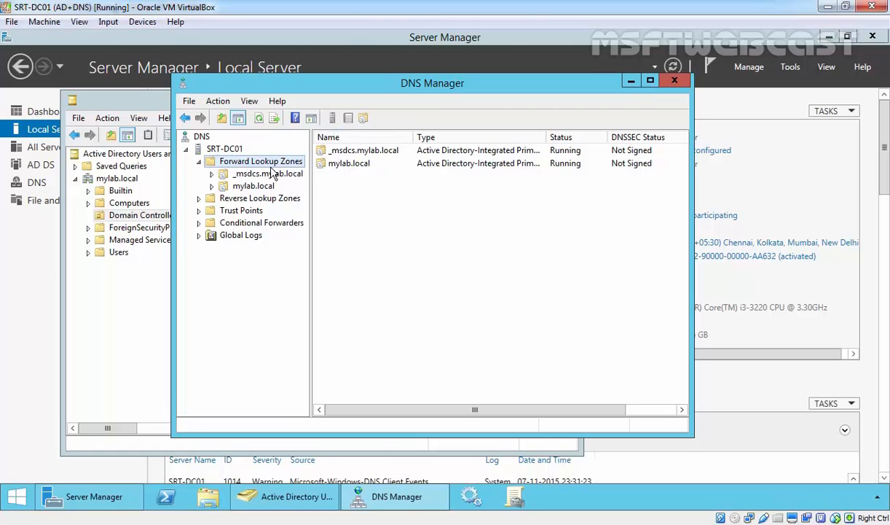
Start a new AD-stored primary forward lookup zone replicated to all DNS servers in the domain
right_click(261, 160)
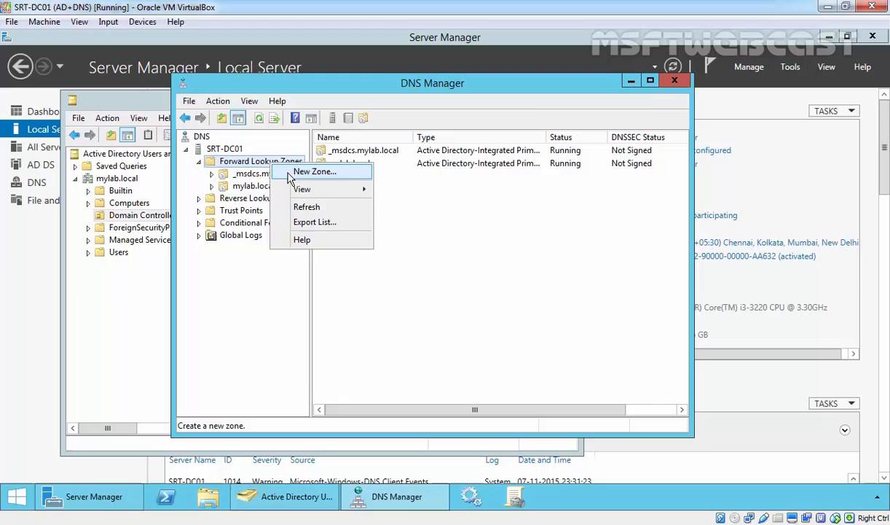
left_click(313, 172)
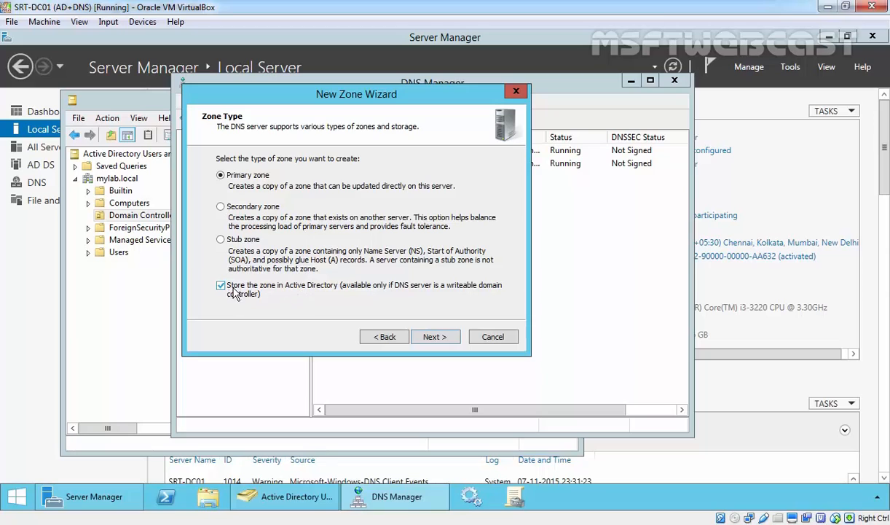
left_click(434, 335)
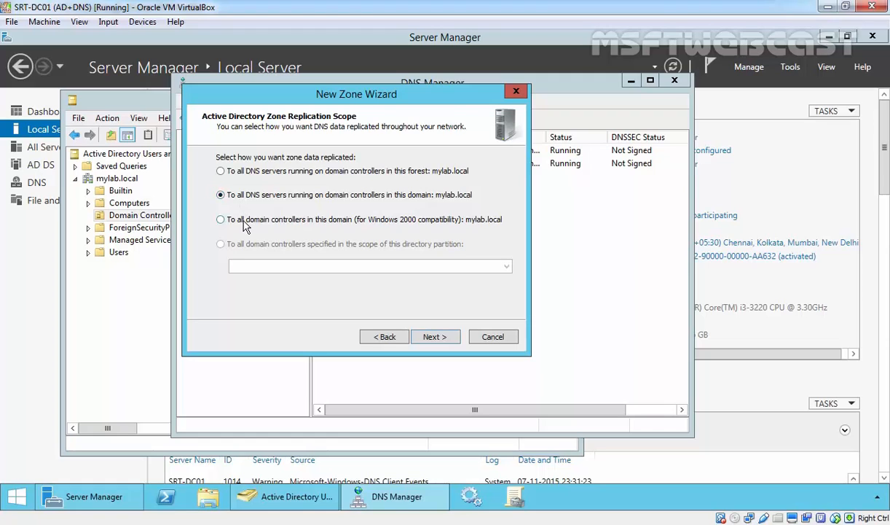
mouse_move(228, 248)
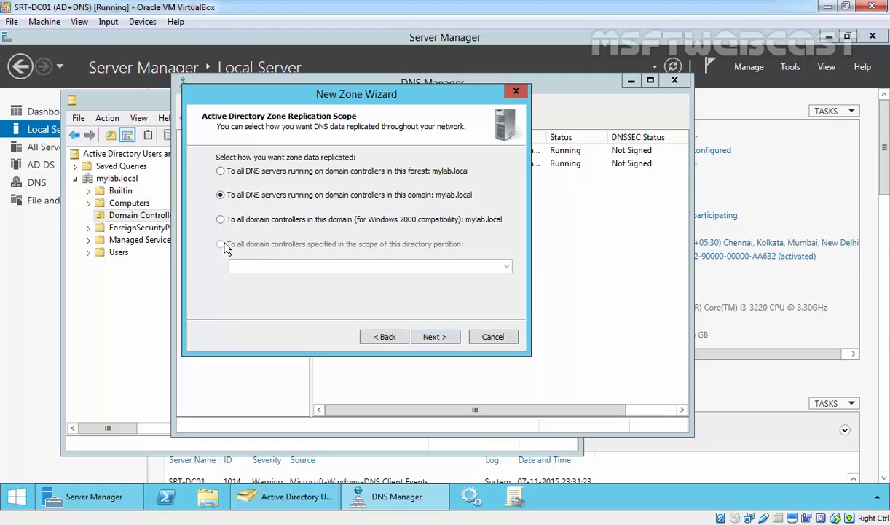
mouse_move(244, 251)
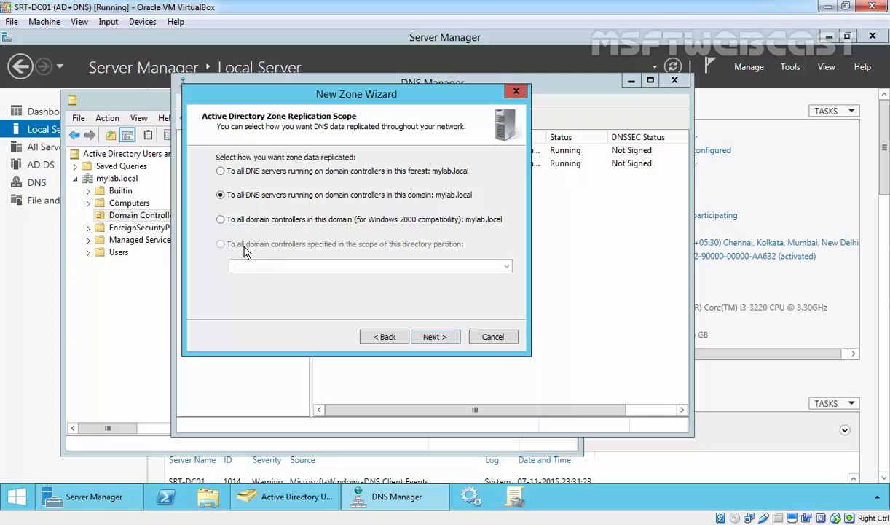
mouse_move(271, 258)
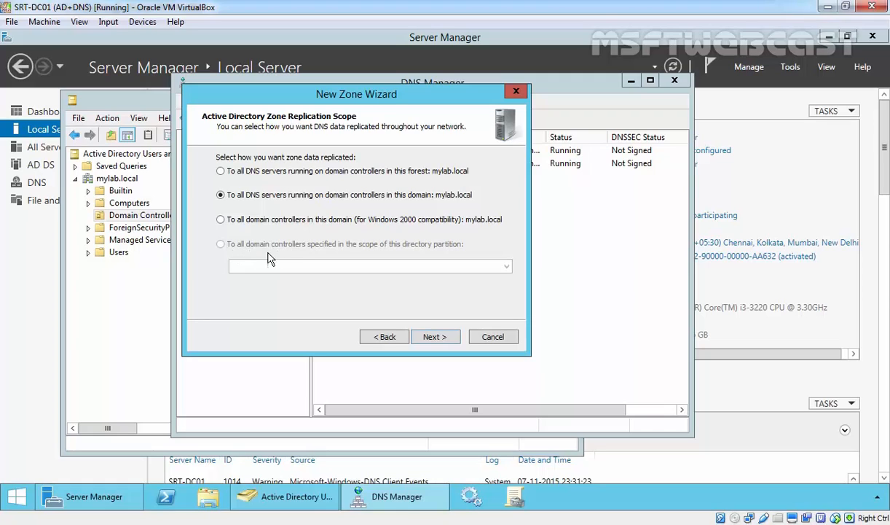
mouse_move(245, 250)
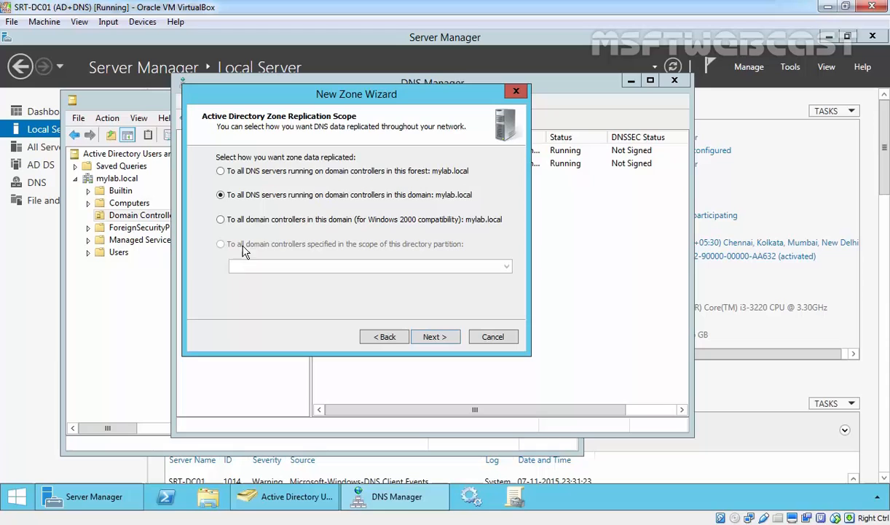
left_click(435, 335)
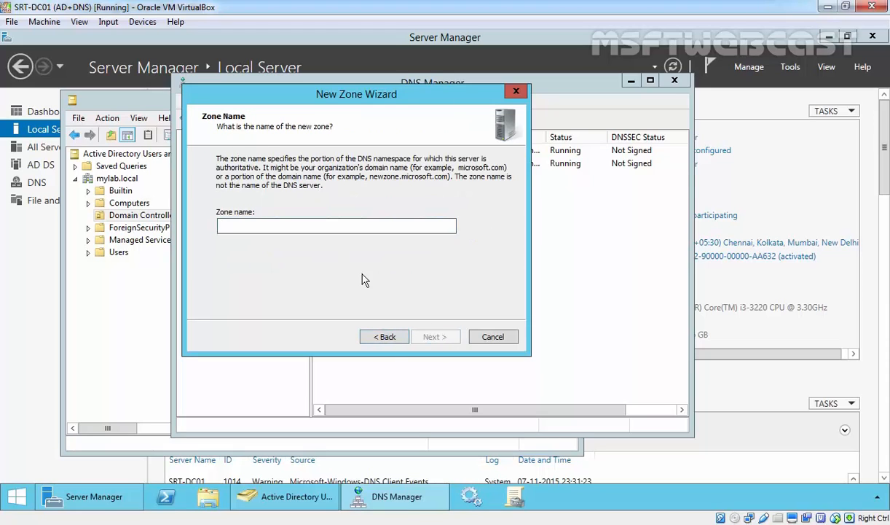
Name the zone msftwebcast.local, allow only secure dynamic updates, and finish
type("ms")
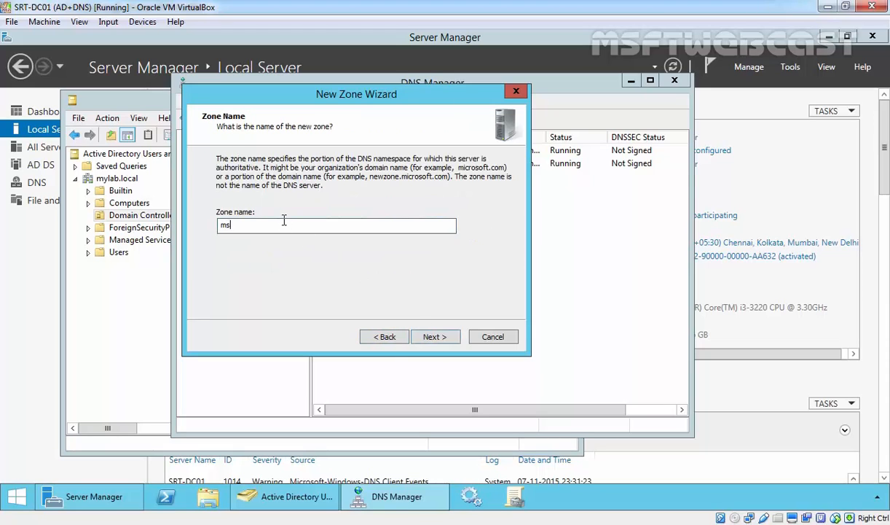
left_click(434, 337)
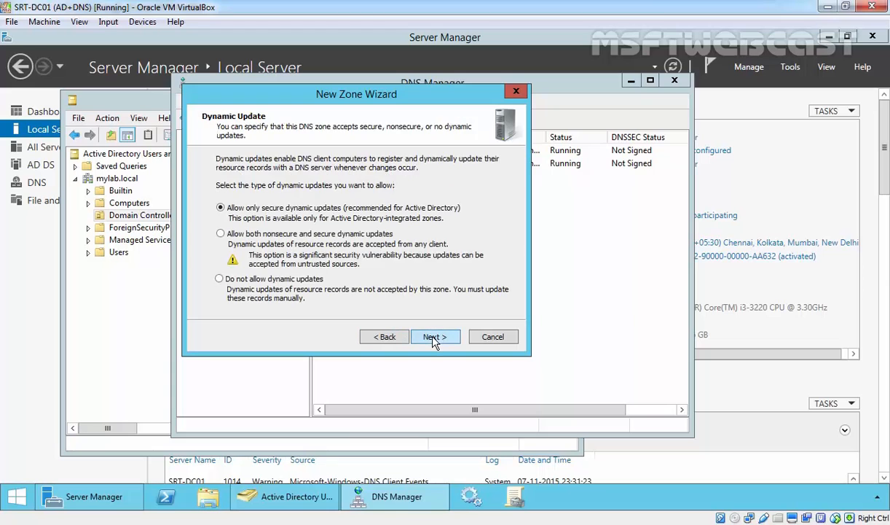
left_click(434, 335)
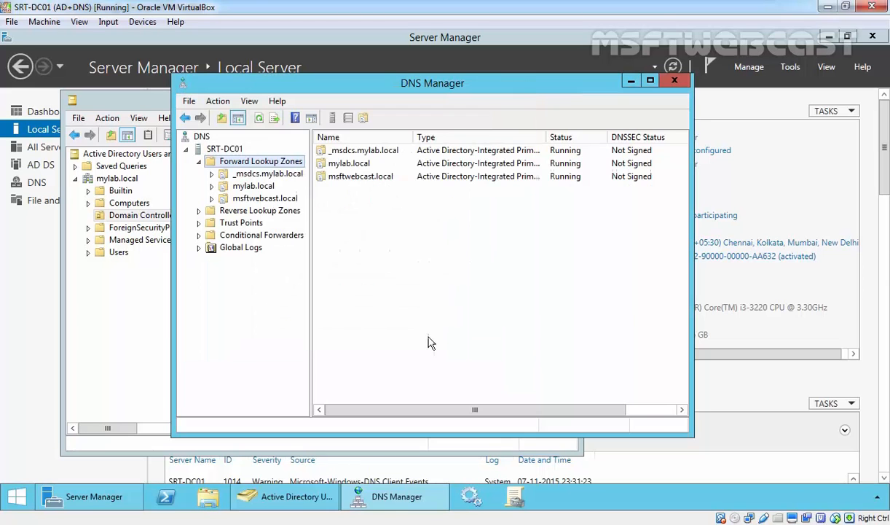
Add a www alias in msftwebcast.local pointing to srt-dc01.mylab.local and refresh the records
left_click(263, 198)
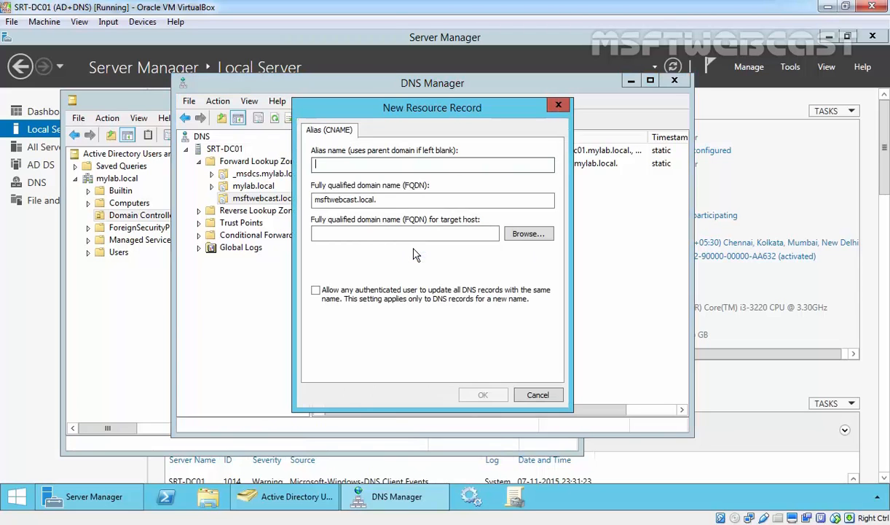
left_click(527, 233)
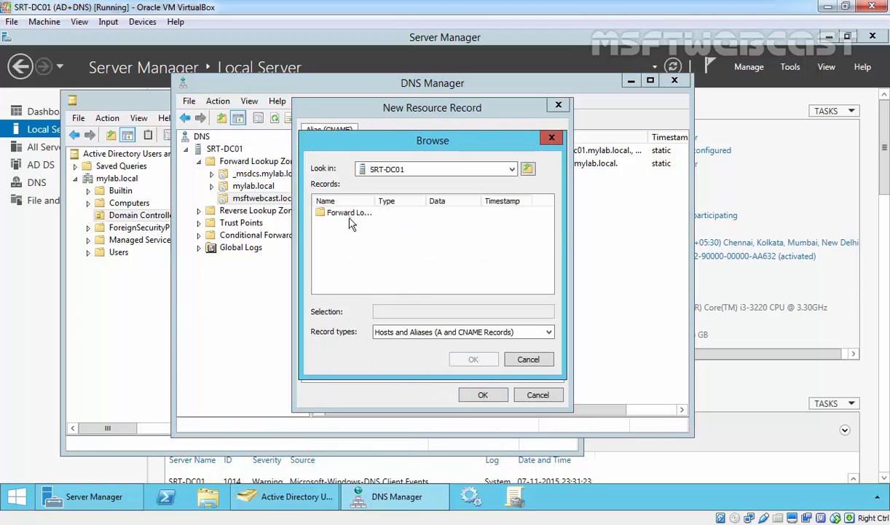
double_click(347, 212)
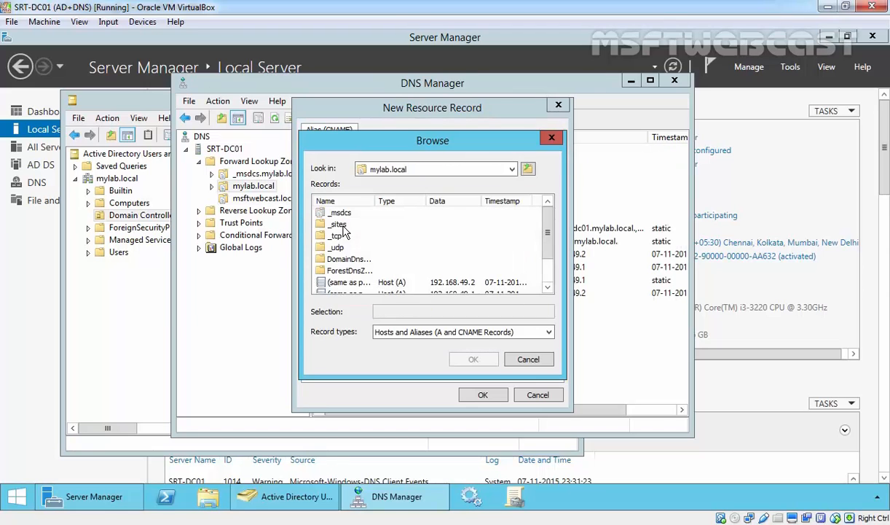
left_click(474, 358)
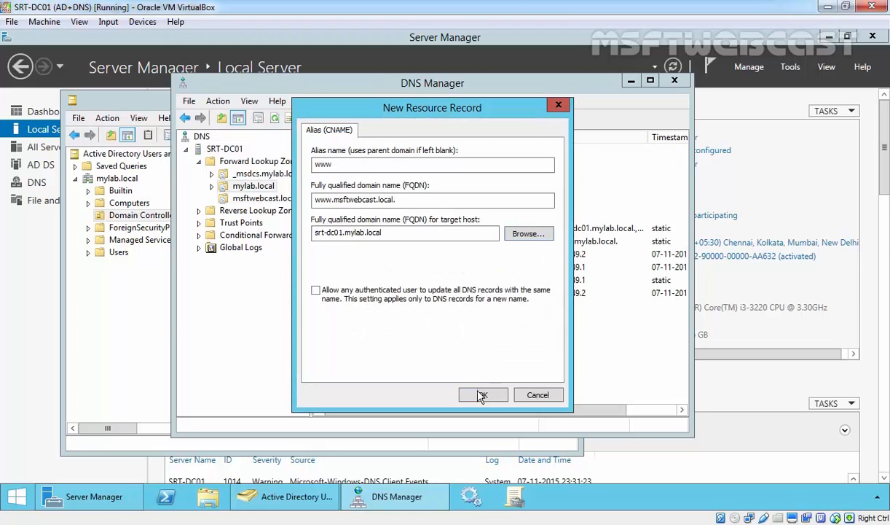
left_click(483, 395)
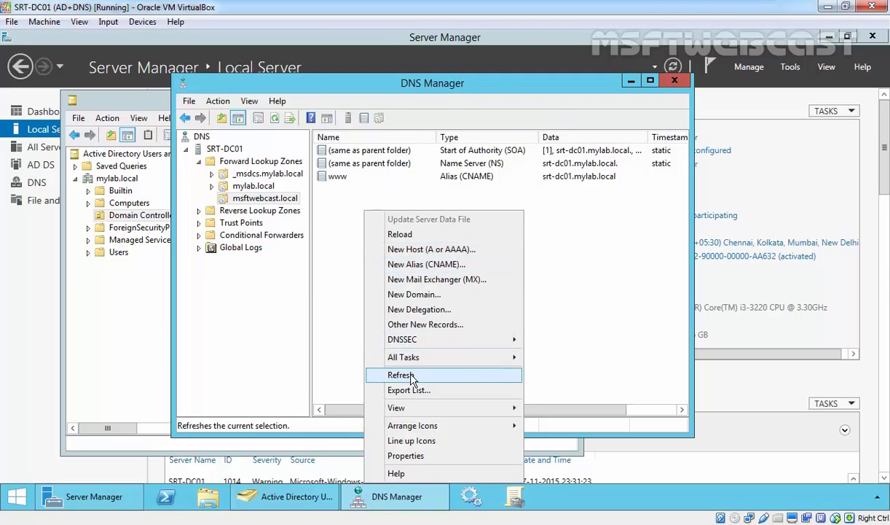
left_click(402, 374)
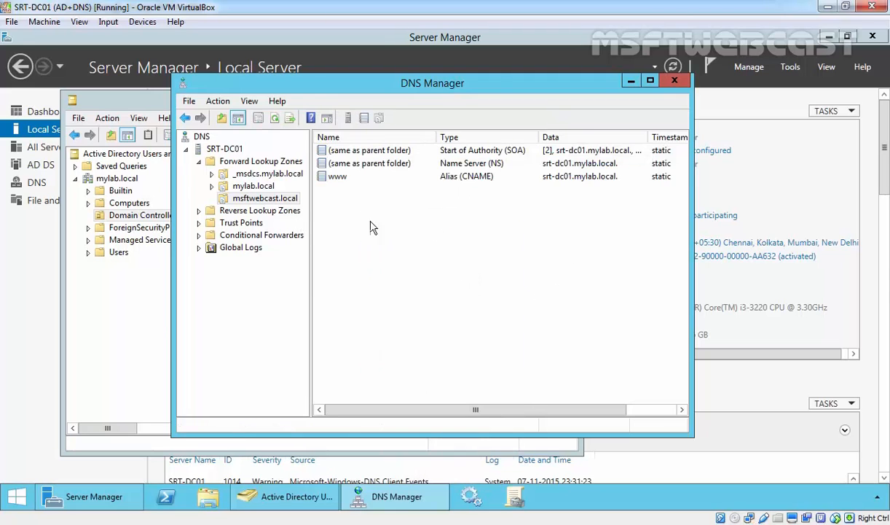
Show msftwebcast.local's properties: AD-integrated, replicated to all domain DNS servers
right_click(265, 198)
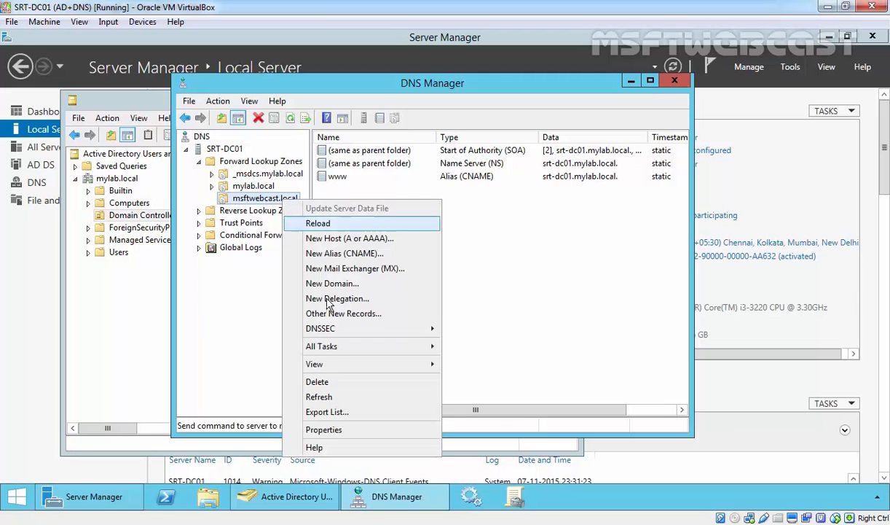
left_click(323, 428)
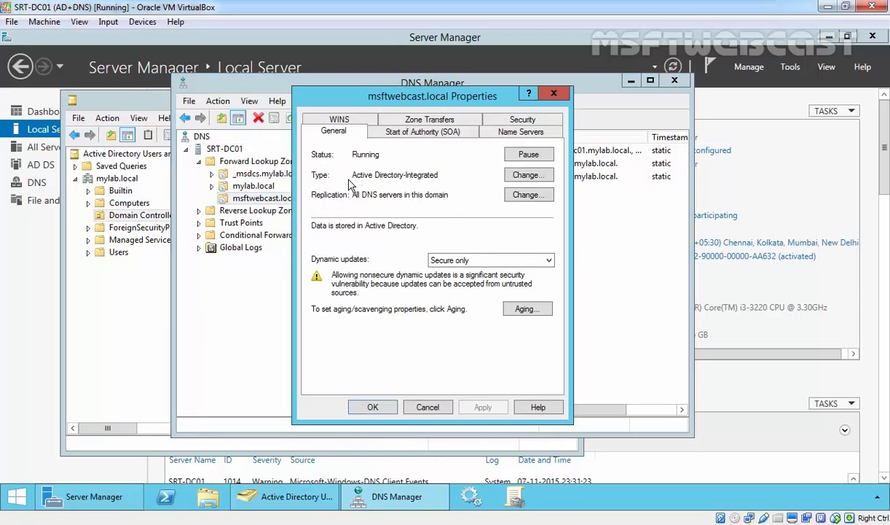
mouse_move(317, 181)
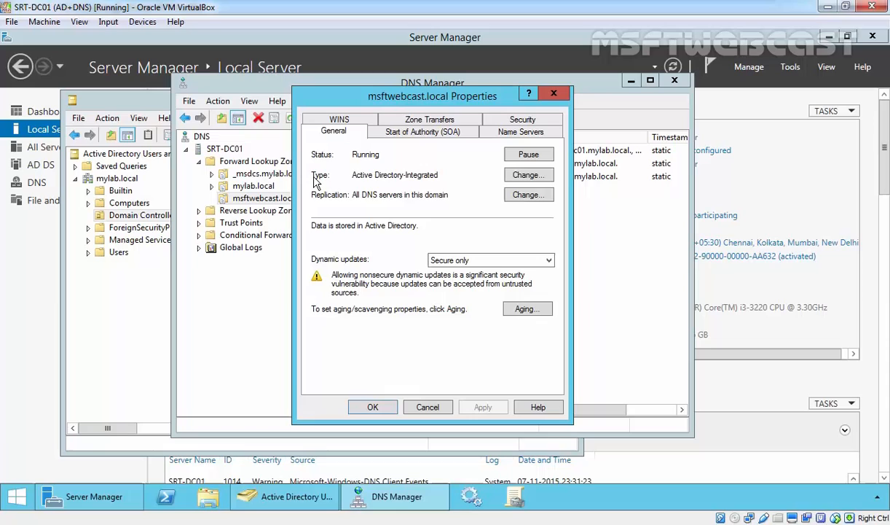
mouse_move(325, 204)
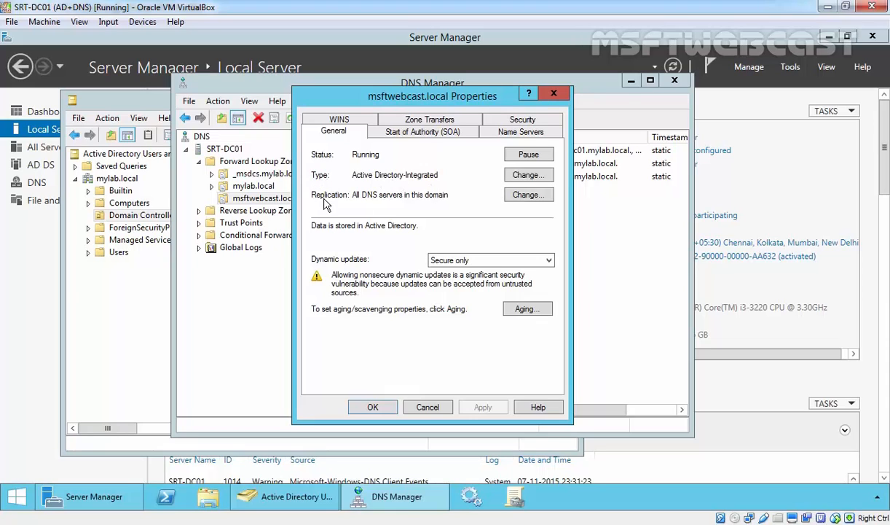
mouse_move(370, 206)
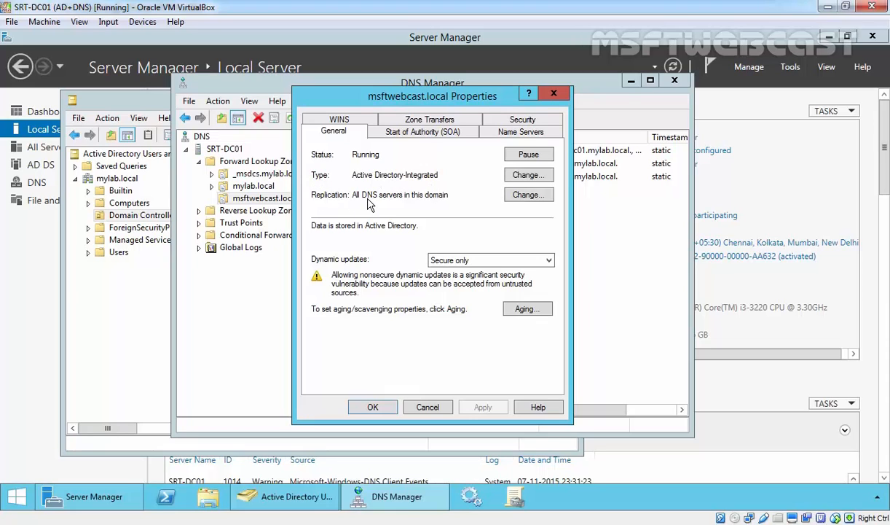
mouse_move(428, 406)
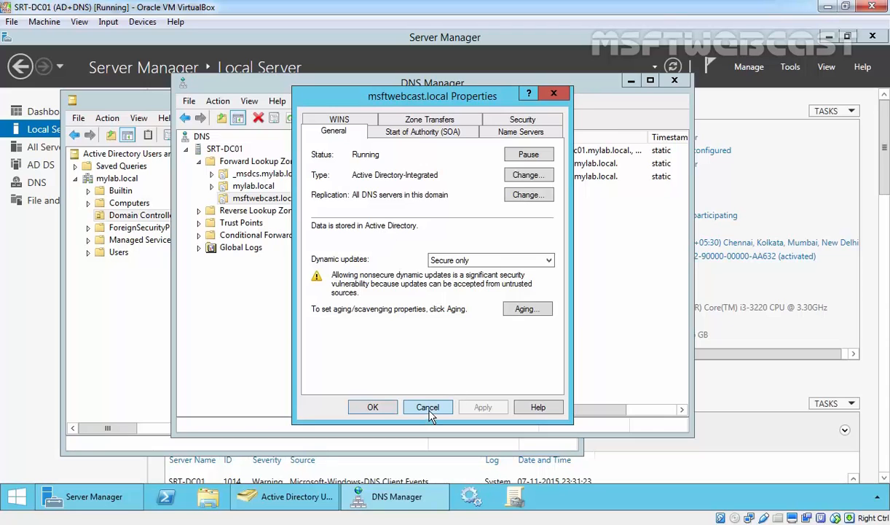
Close the properties and check SRT-DC02's forward lookup zones for msftwebcast.local
left_click(429, 406)
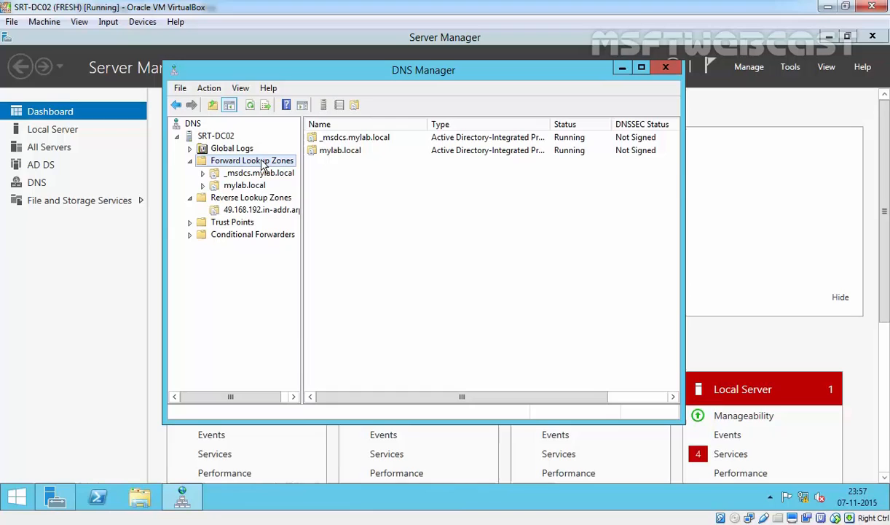
left_click(250, 159)
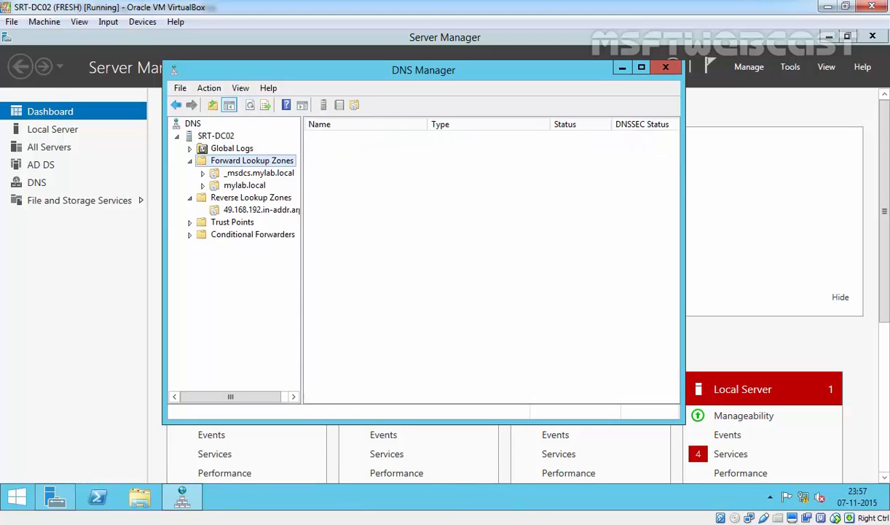
left_click(252, 161)
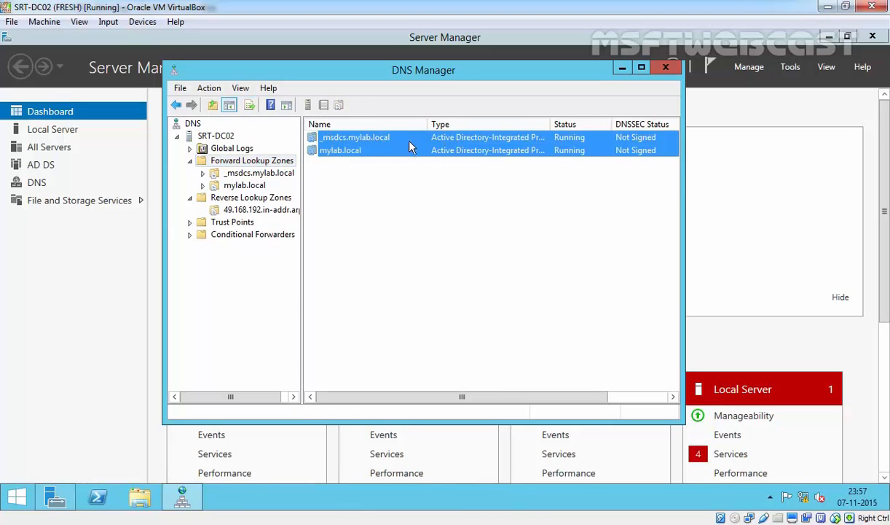
left_click(216, 135)
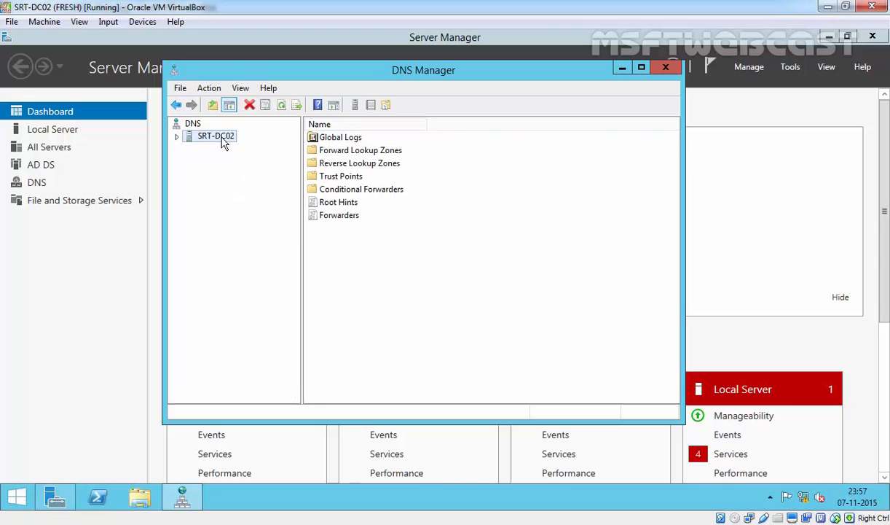
right_click(216, 136)
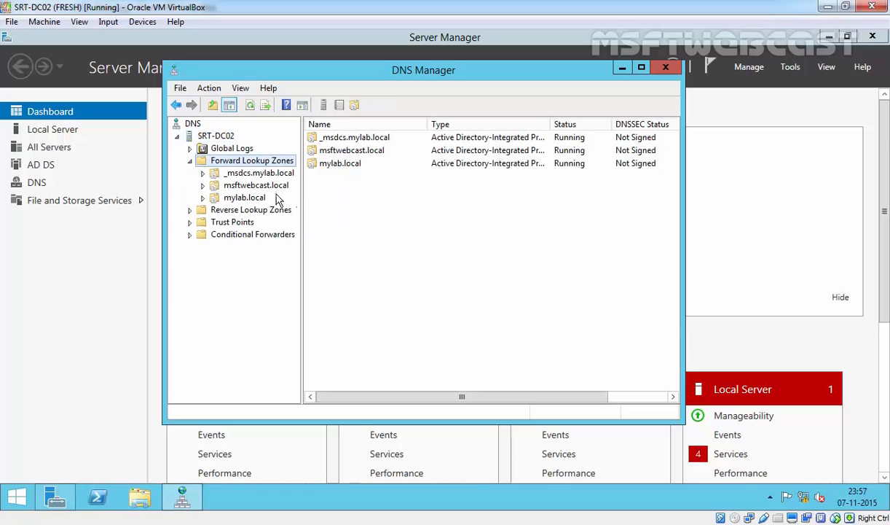
mouse_move(247, 192)
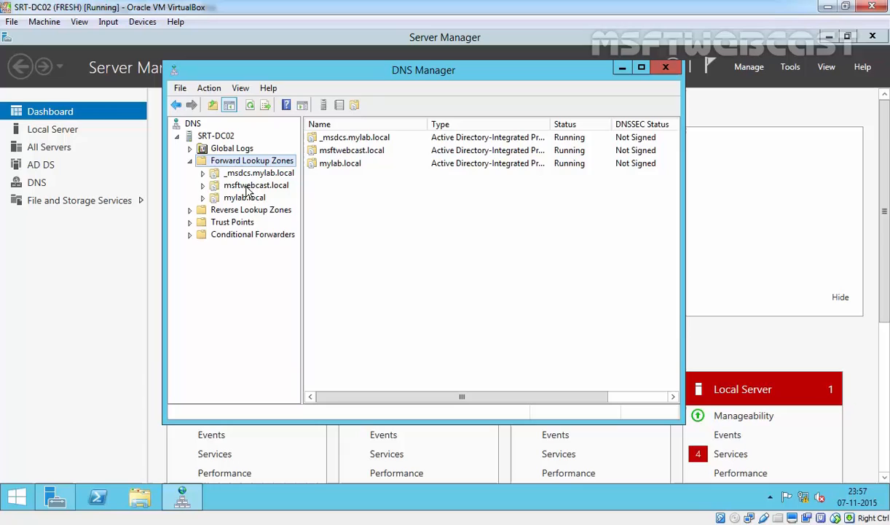
View the replicated msftwebcast.local zone with its www alias on SRT-DC02
left_click(257, 183)
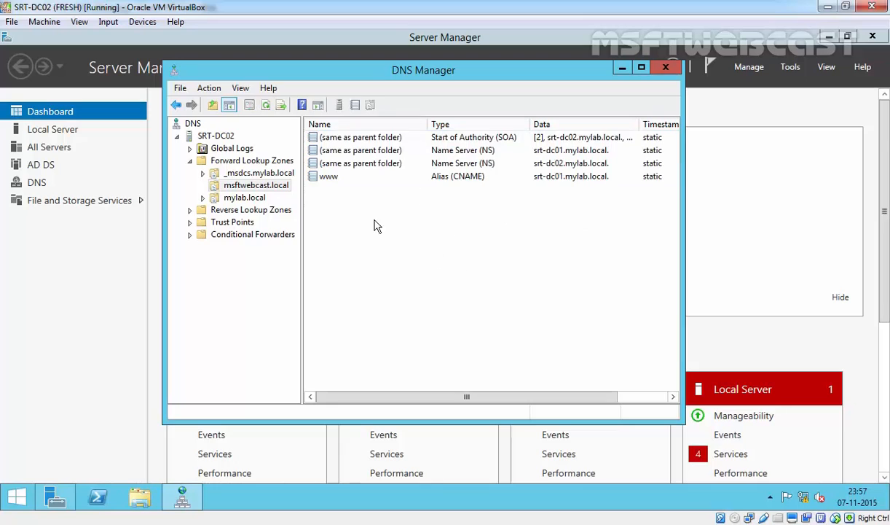
mouse_move(342, 196)
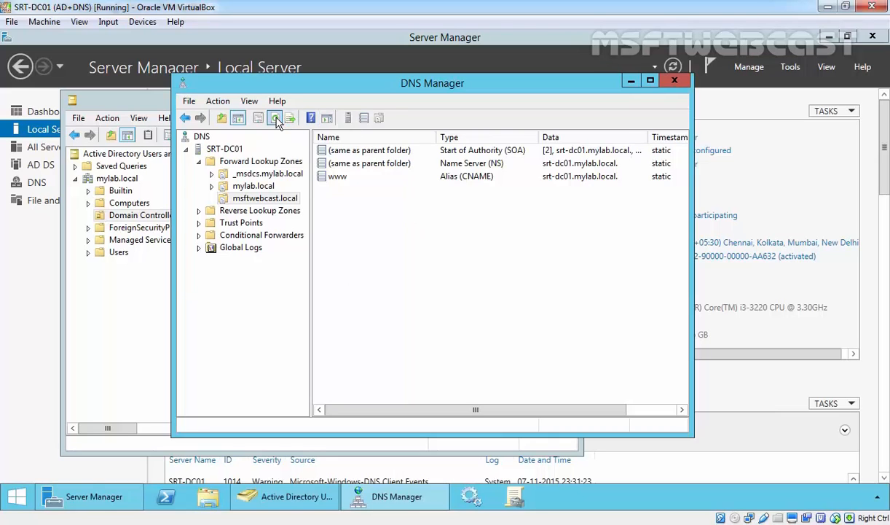
Select the replicated www alias record in msftwebcast.local on SRT-DC02
left_click(254, 187)
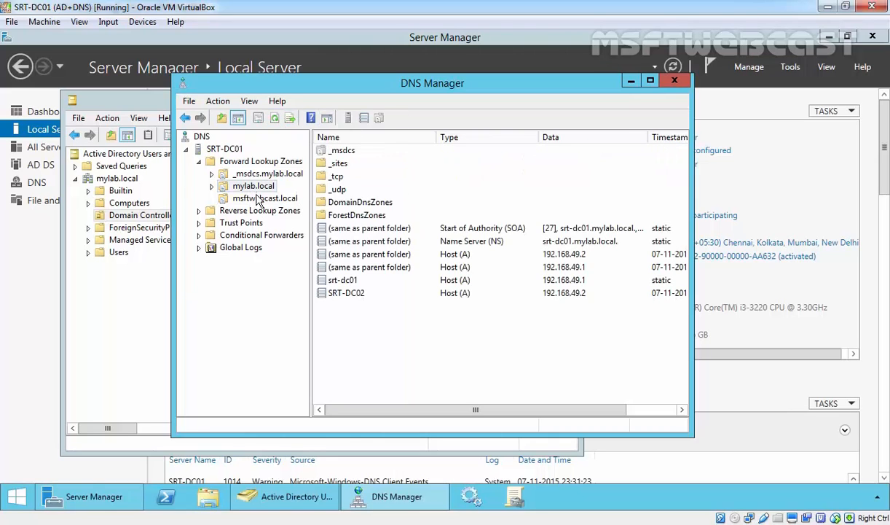
left_click(265, 198)
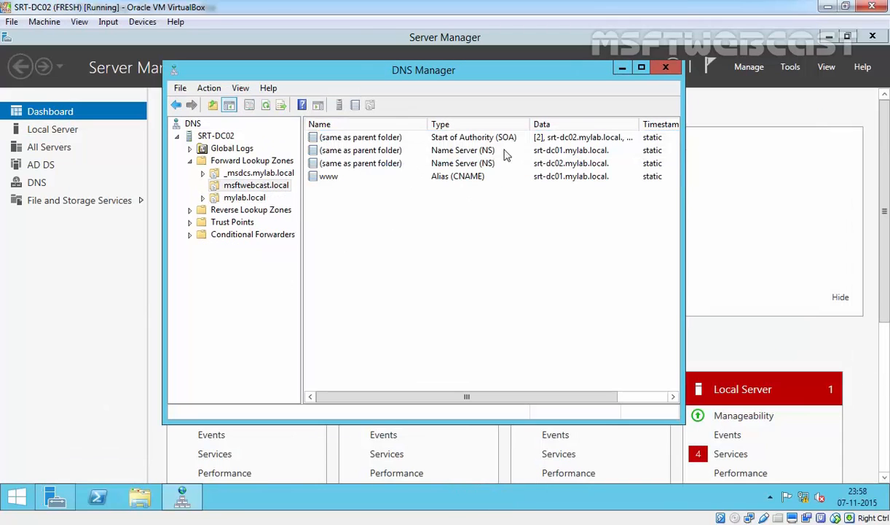
mouse_move(510, 193)
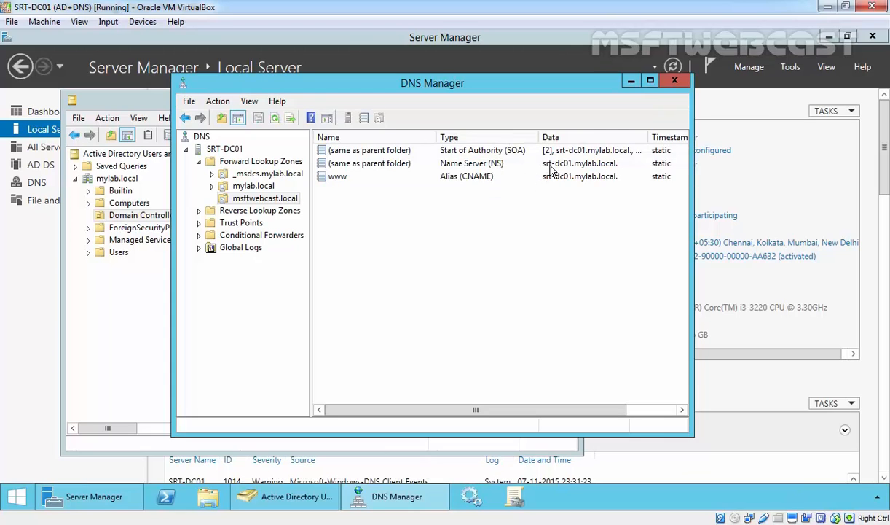
mouse_move(268, 153)
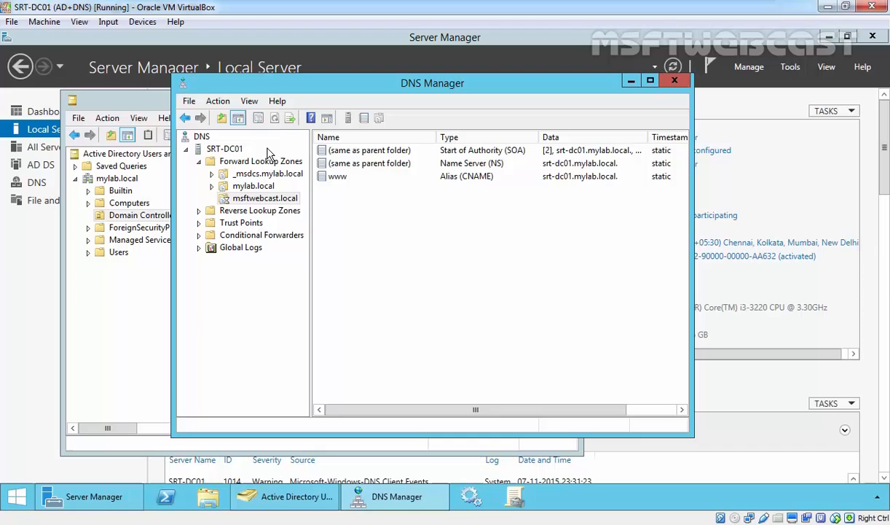
left_click(225, 149)
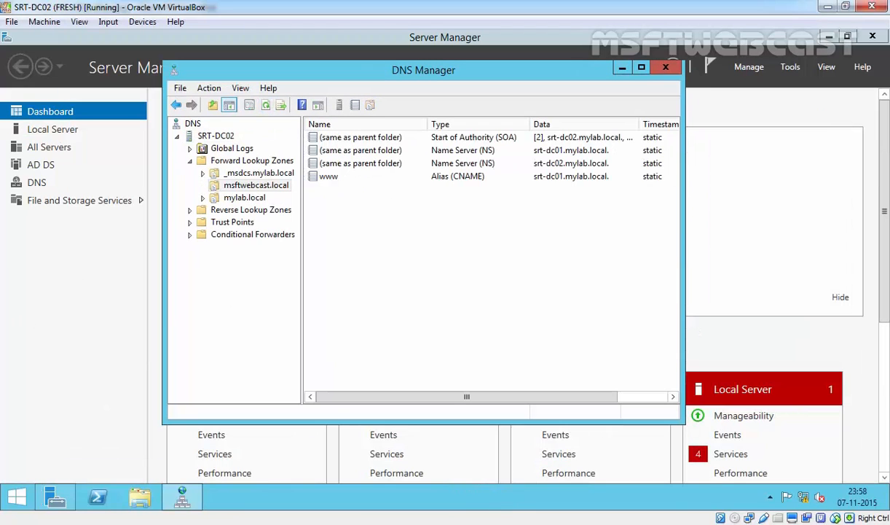
mouse_move(480, 306)
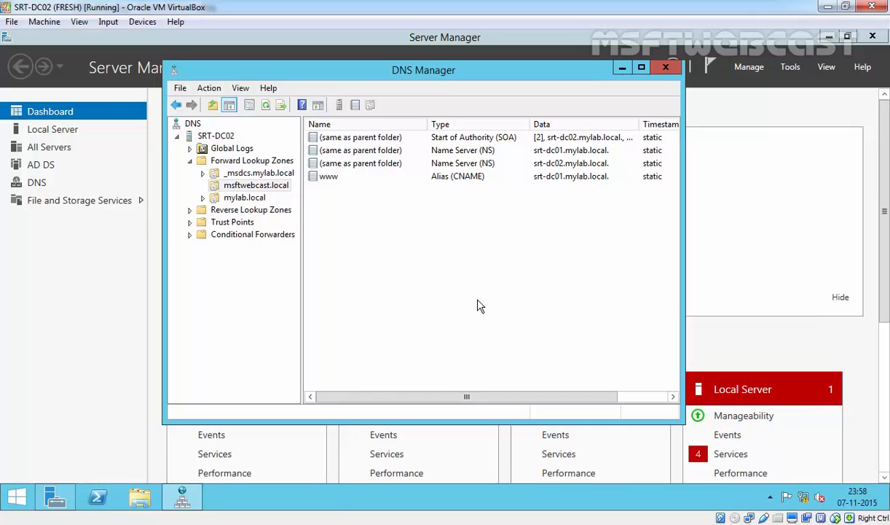
left_click(326, 175)
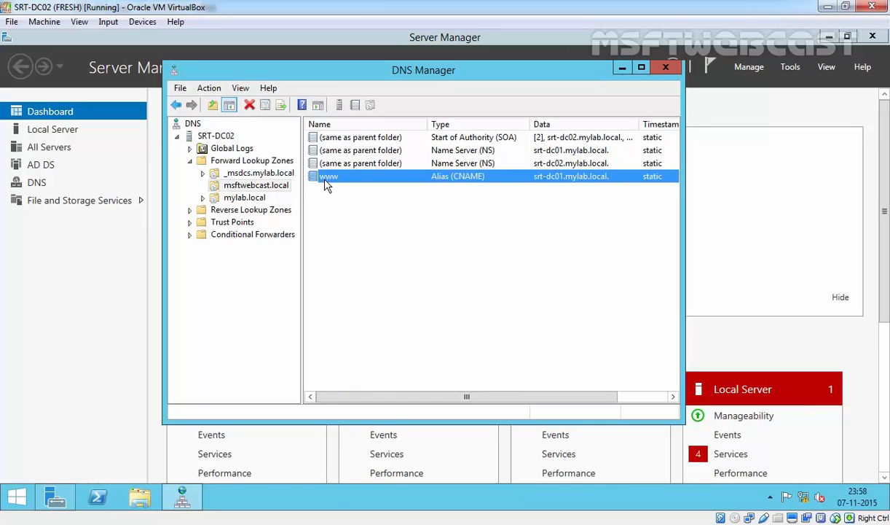
Delete the www CNAME record from msftwebcast.local and confirm
right_click(327, 175)
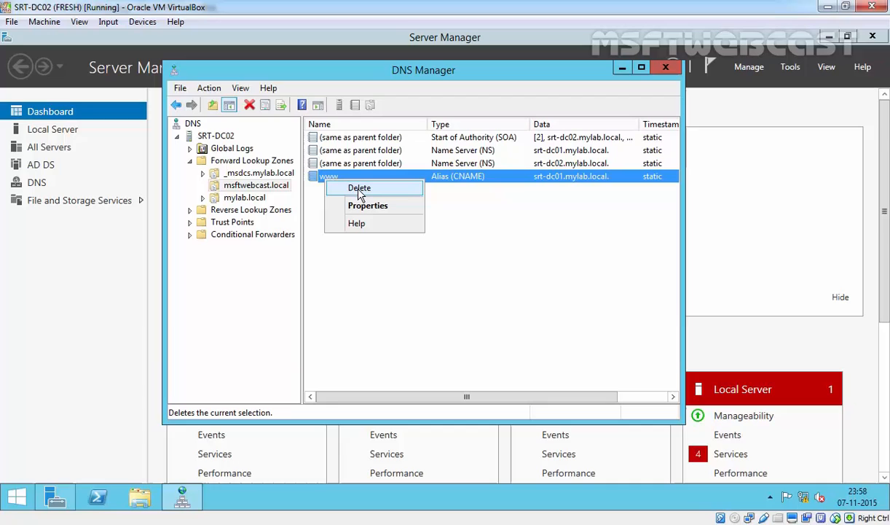
left_click(358, 188)
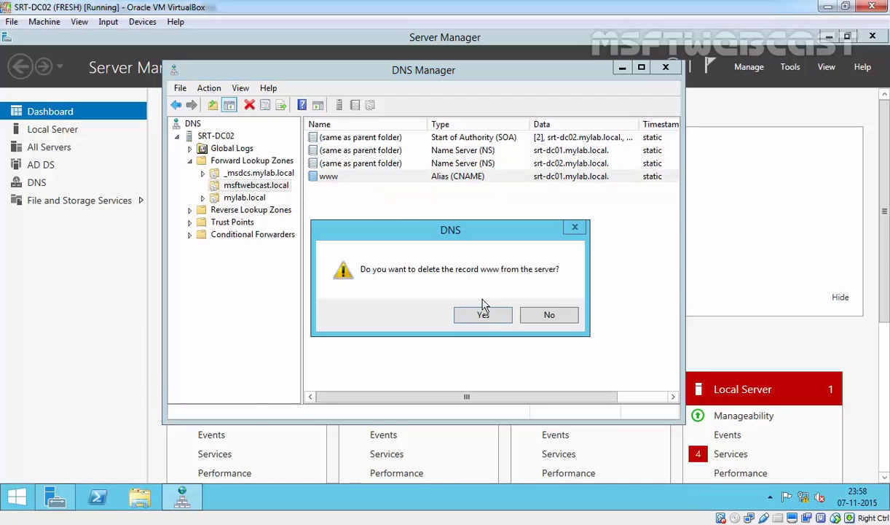
left_click(483, 315)
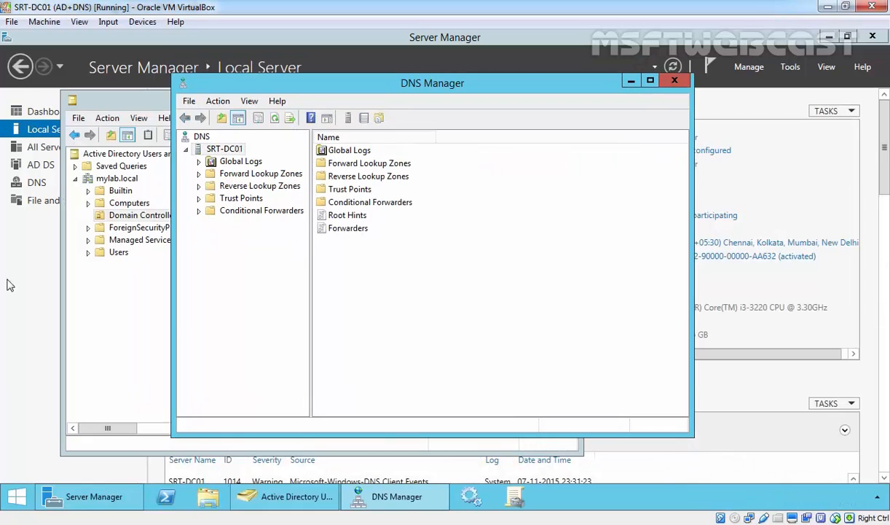
mouse_move(257, 201)
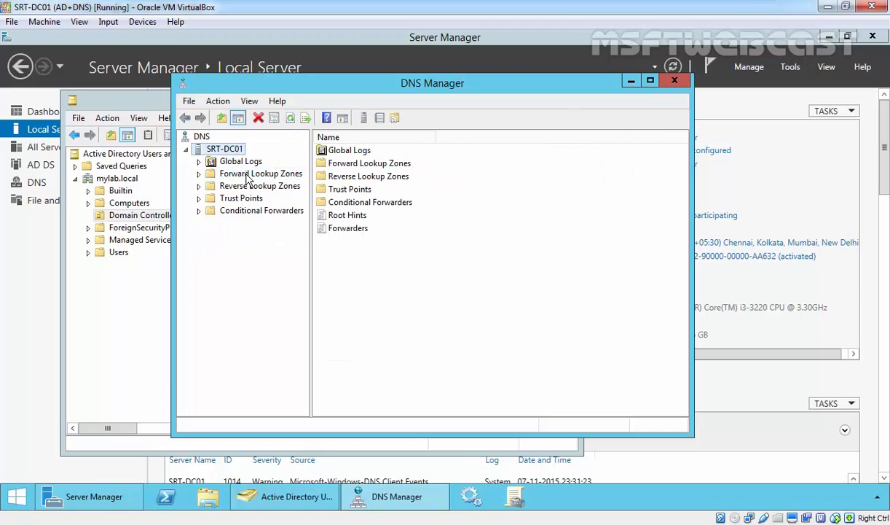
View msftwebcast.local on SRT-DC01, where www still exists, and prepare to run a command
left_click(266, 198)
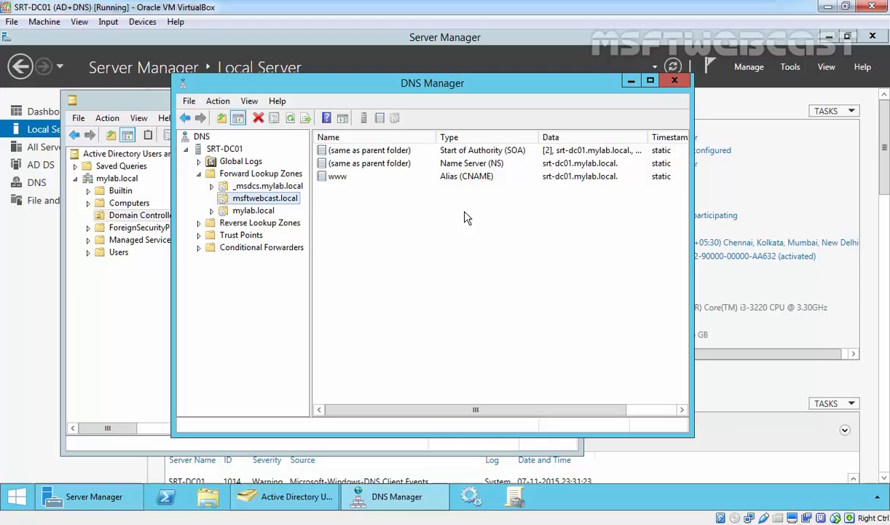
mouse_move(394, 190)
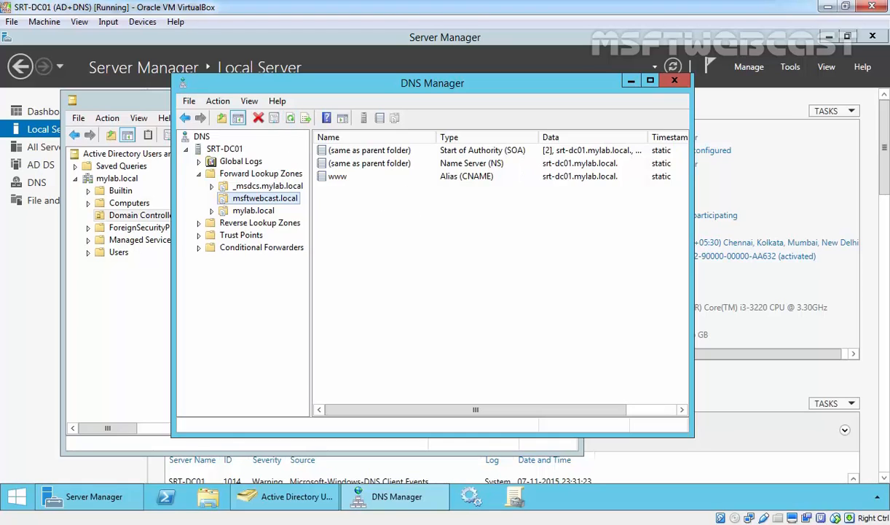
right_click(10, 496)
type("dssite.ms")
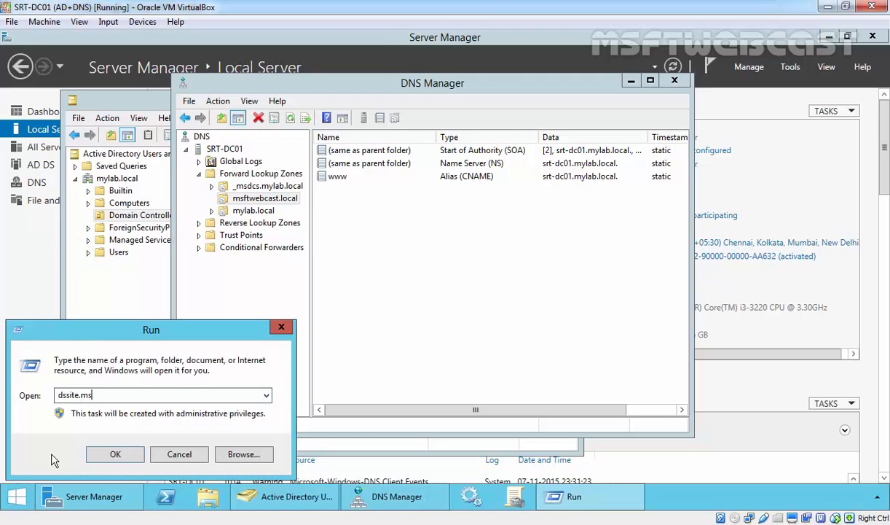
Launch dssite.msc and expand Default-First-Site-Name down to the servers' entries
left_click(115, 455)
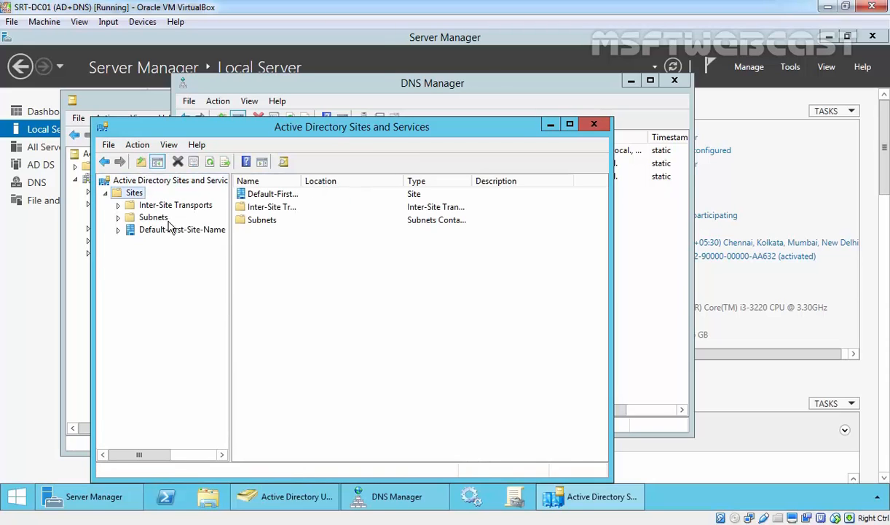
left_click(182, 229)
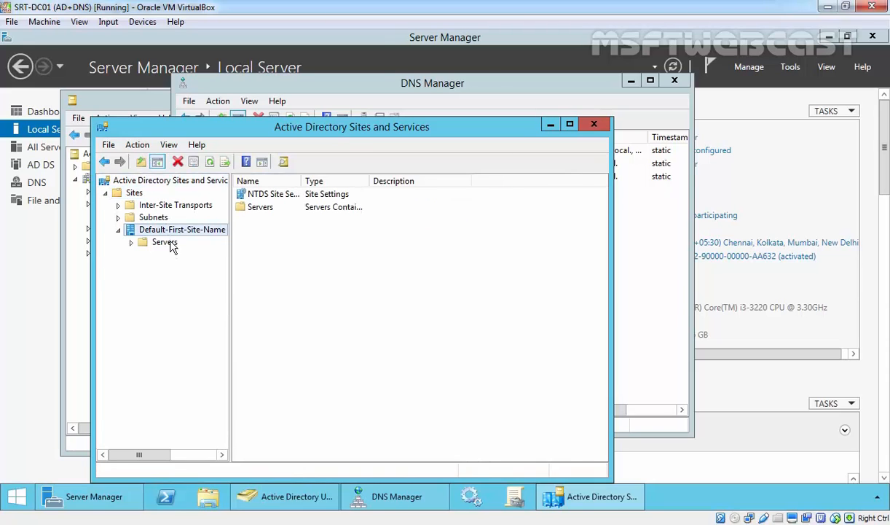
left_click(164, 242)
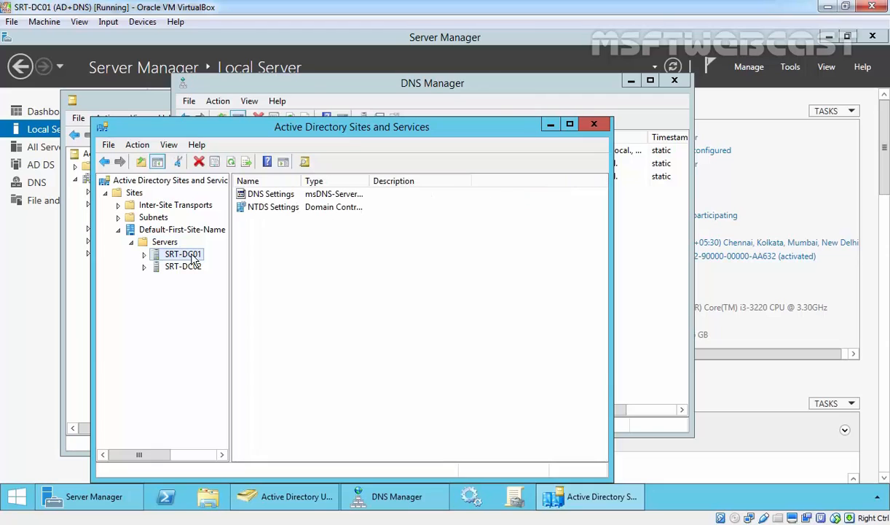
right_click(192, 265)
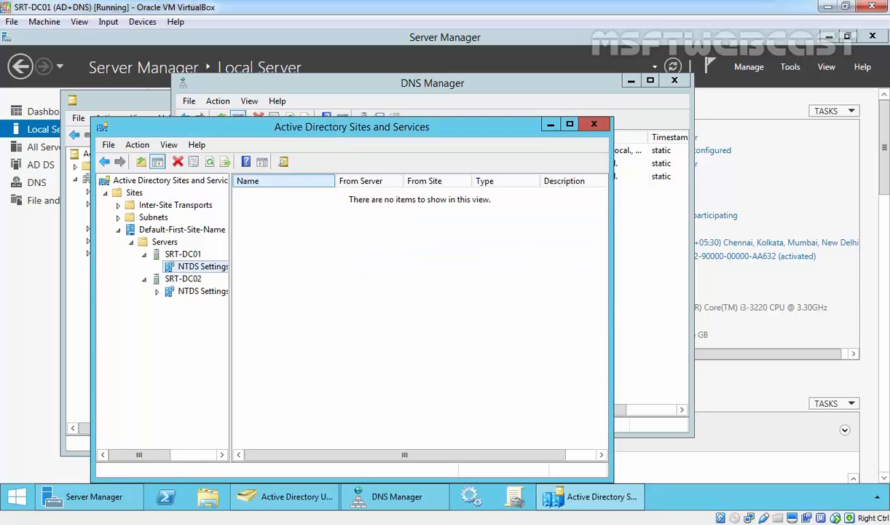
Check replication topology on SRT-DC02's NTDS Settings and replicate the connection now
left_click(201, 291)
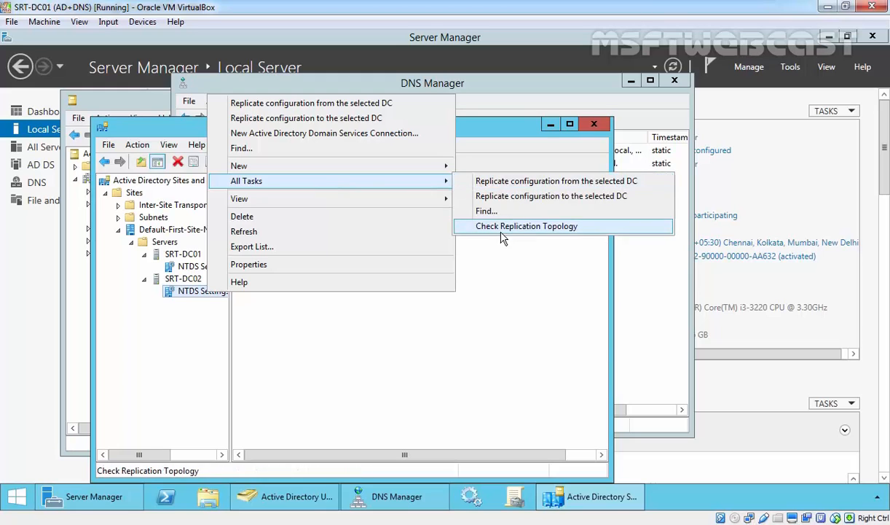
left_click(526, 225)
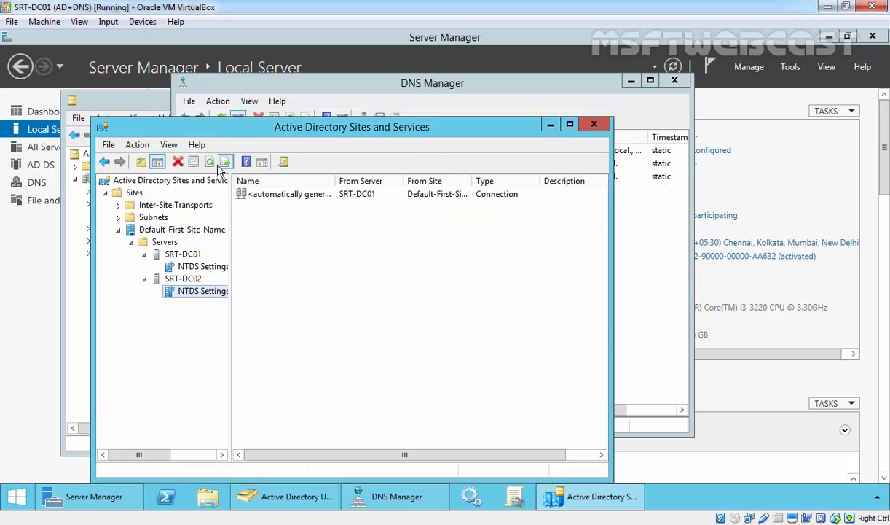
right_click(289, 193)
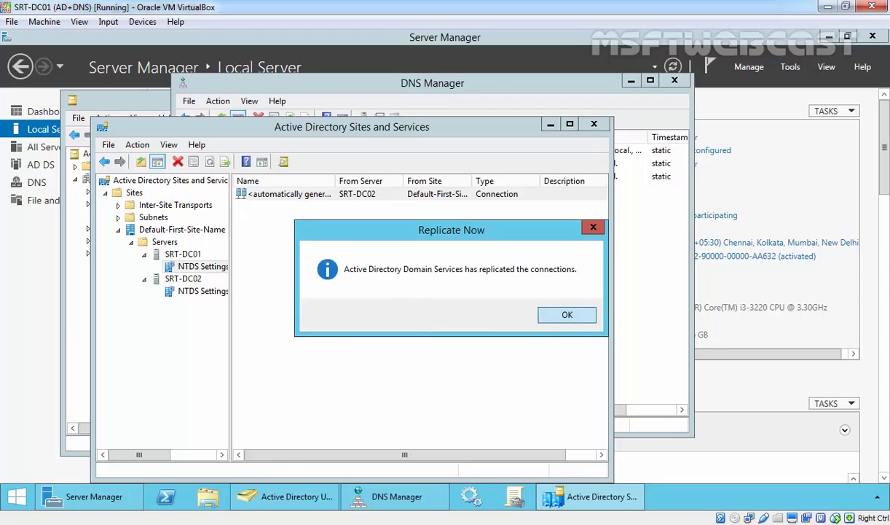
left_click(565, 315)
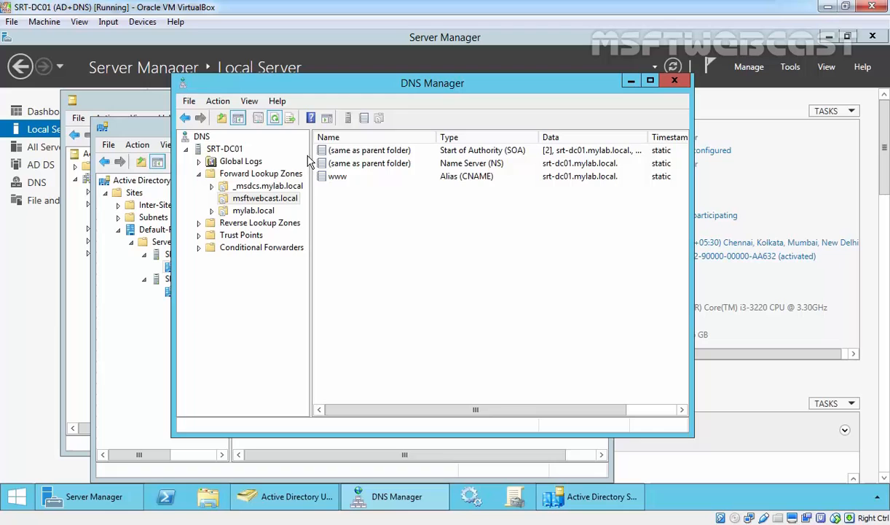
Restart the DNS Server service on SRT-DC01 and dismiss the Service Control progress window
left_click(225, 149)
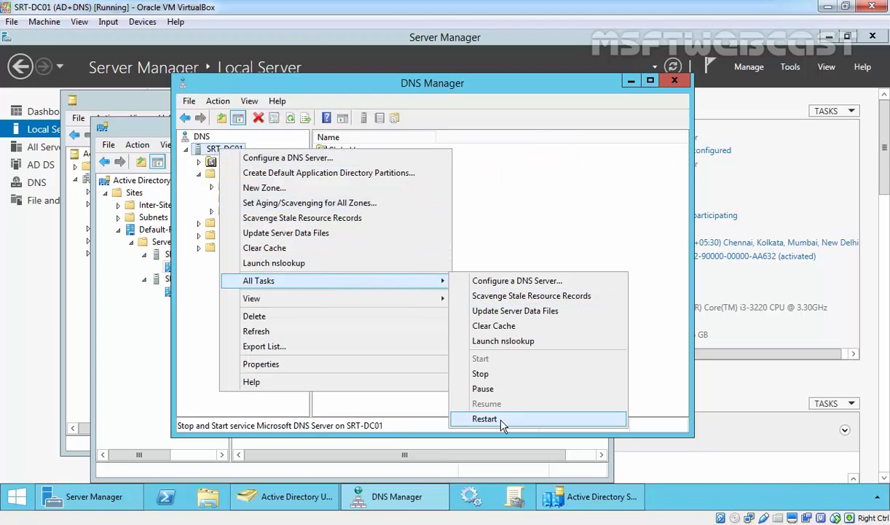
left_click(485, 418)
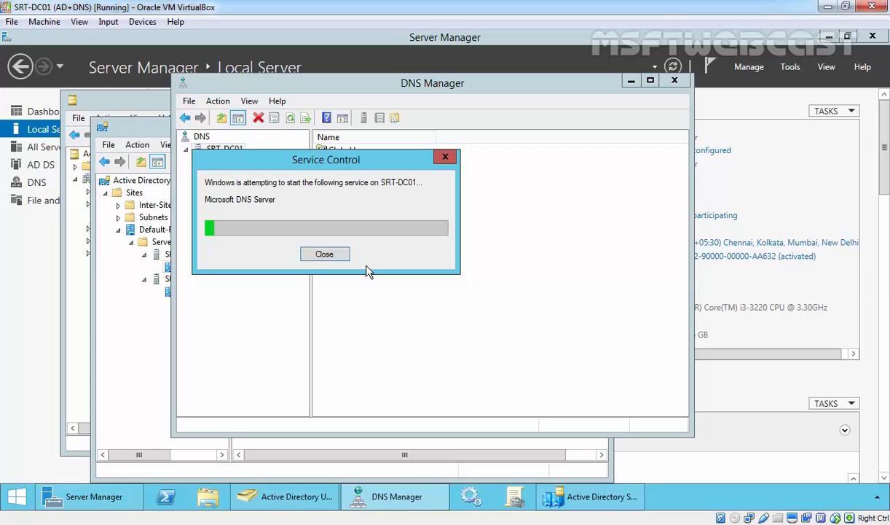
left_click(325, 253)
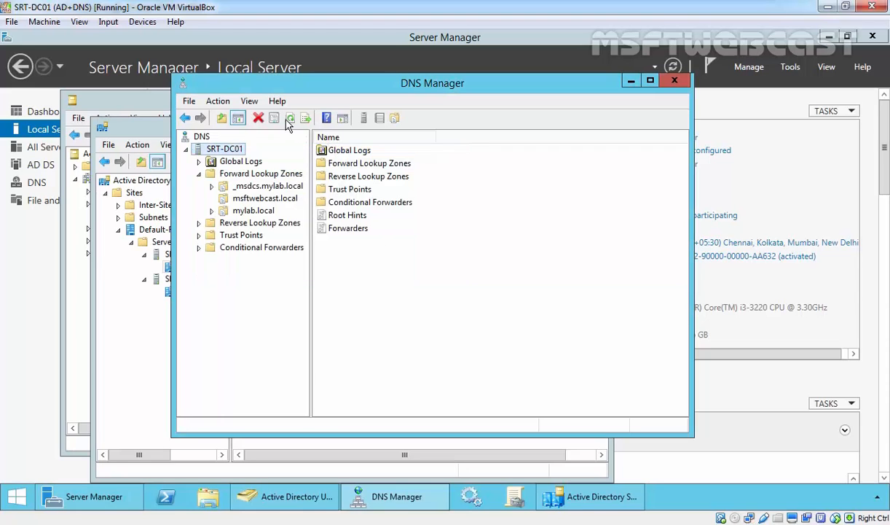